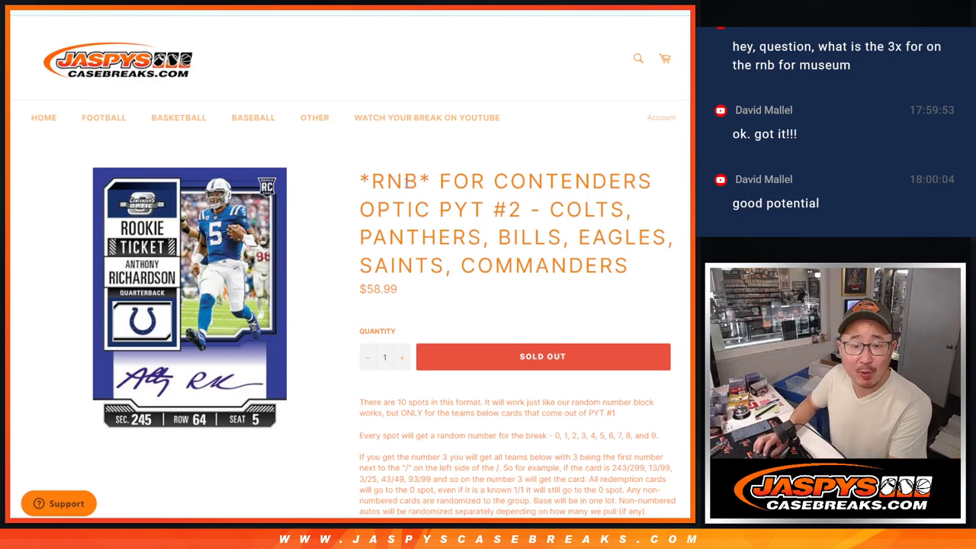
Step: Review the RNB Contenders Optic PYT #2 break listing and its ten participants
double_click(393, 180)
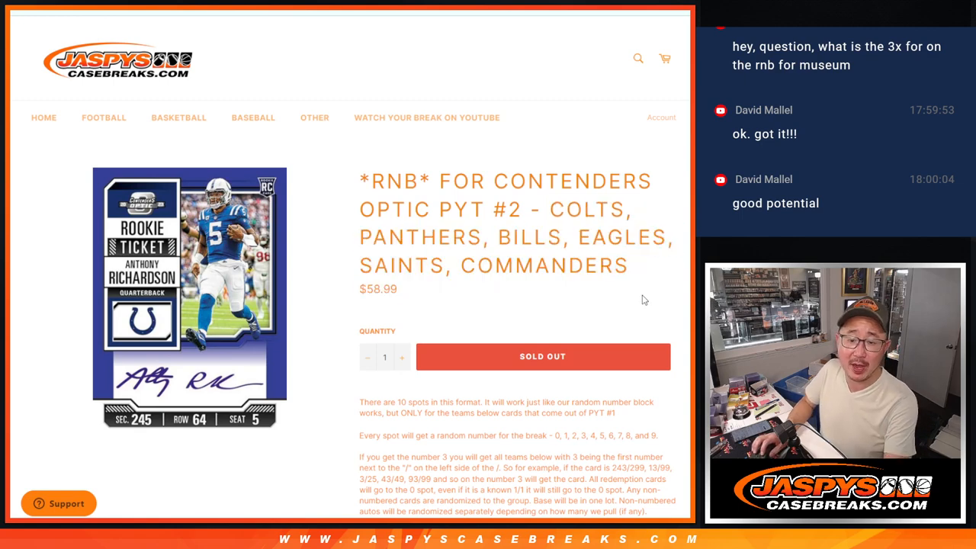
scroll("down", 3)
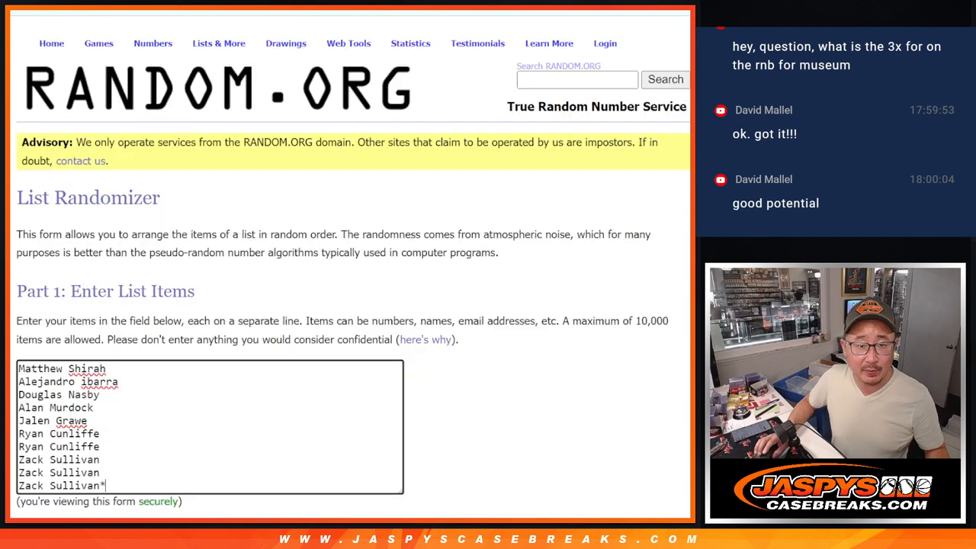
scroll("down", 3)
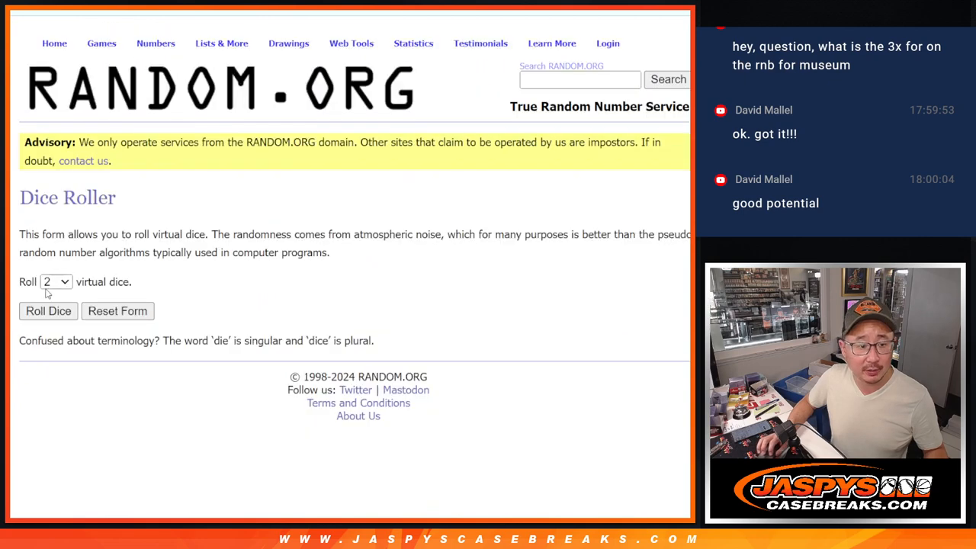
left_click(49, 311)
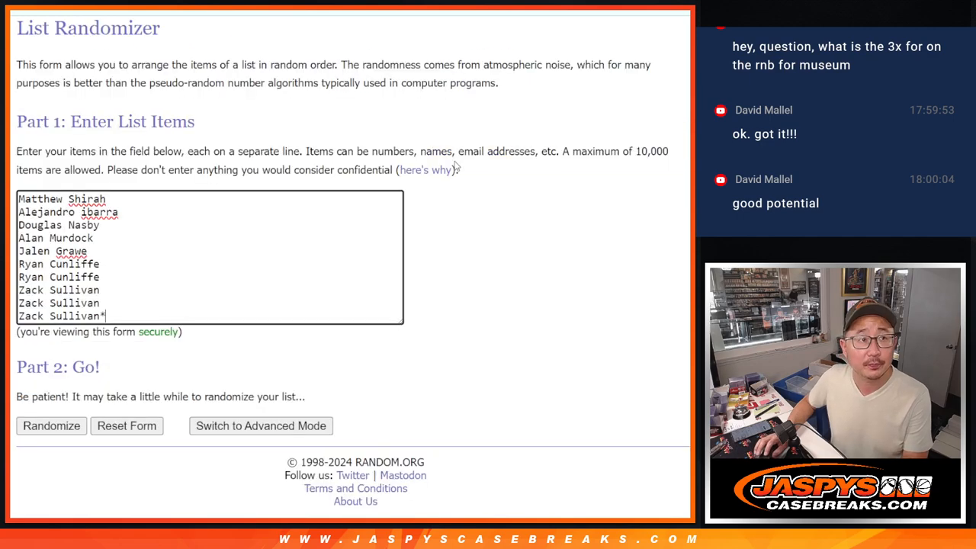
left_click(51, 426)
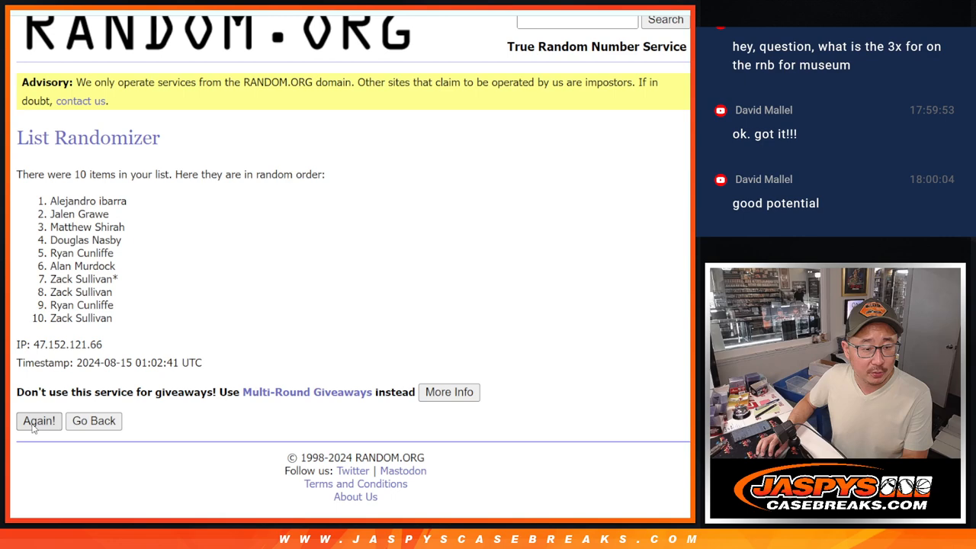
left_click(38, 421)
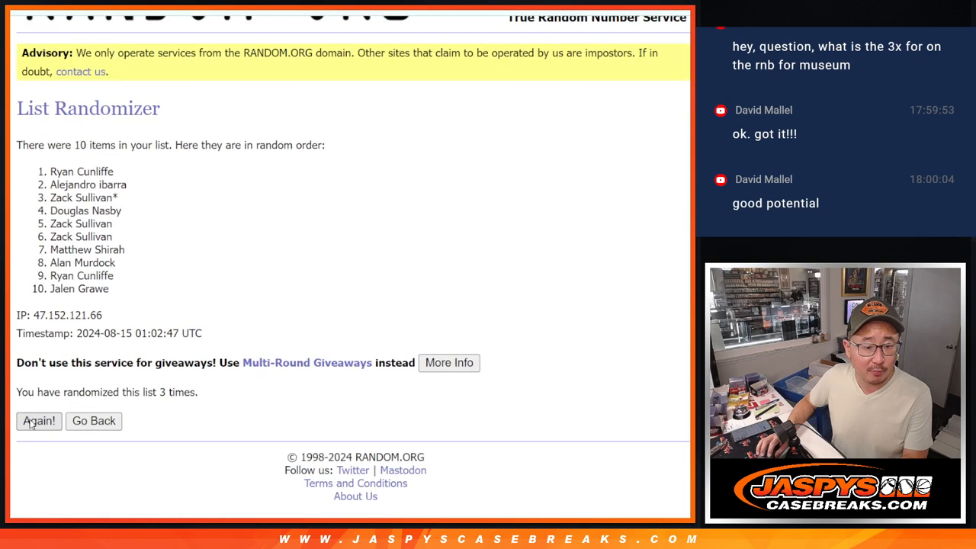
left_click(38, 421)
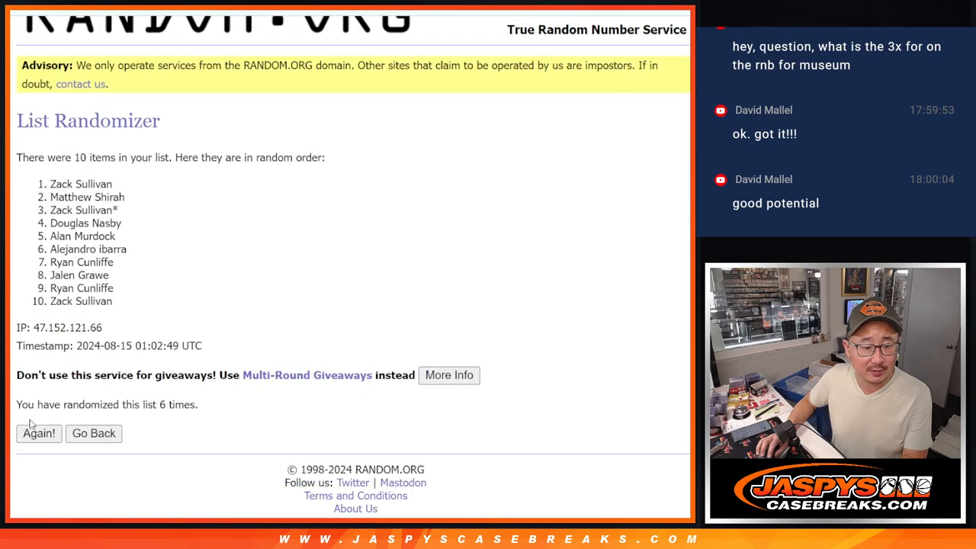
left_click(38, 434)
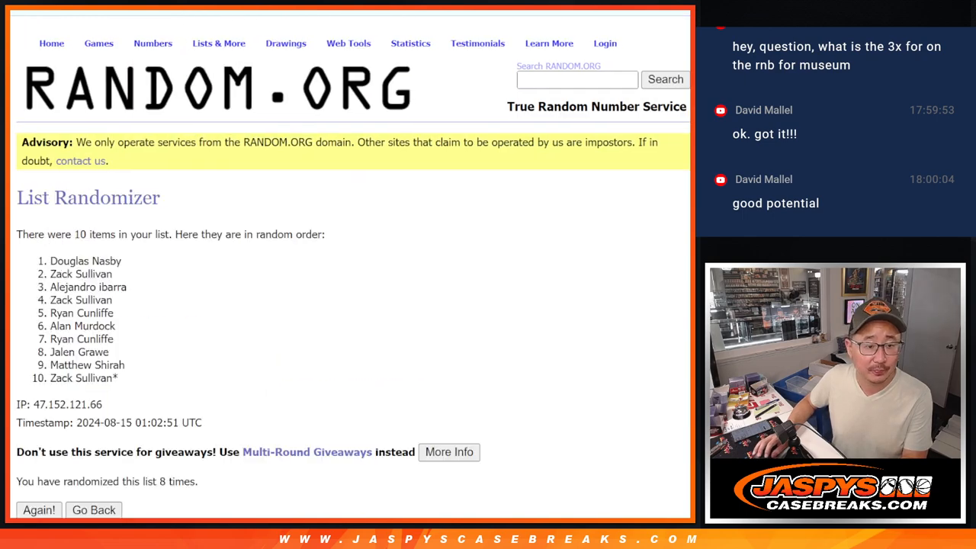
left_click_drag(51, 261, 117, 379)
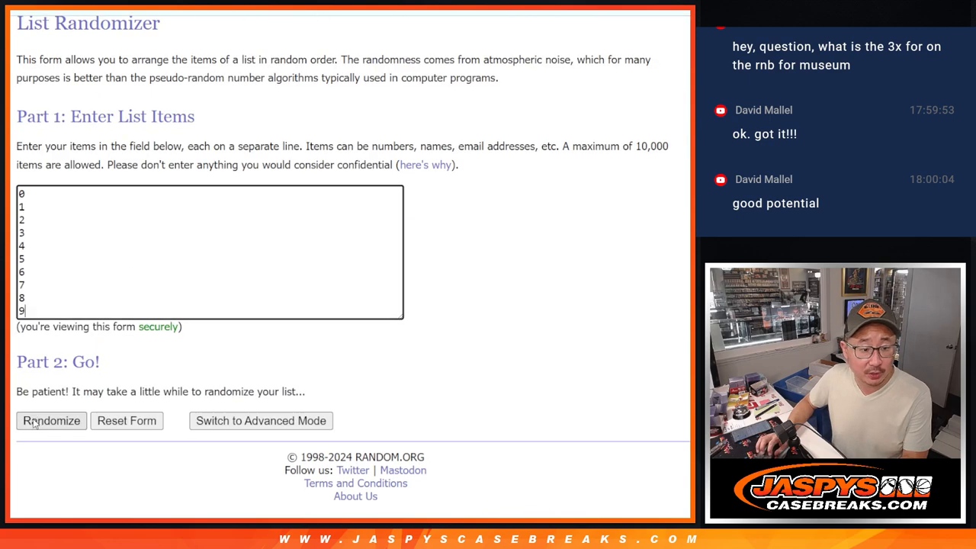
Step: Randomize the numbers 0 through 9 and reshuffle them four more times
left_click(52, 422)
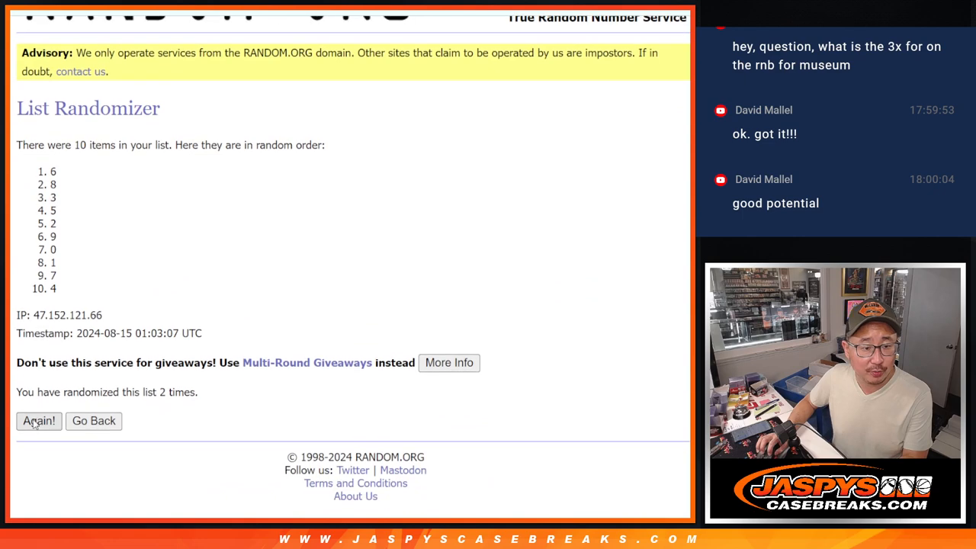
left_click(38, 421)
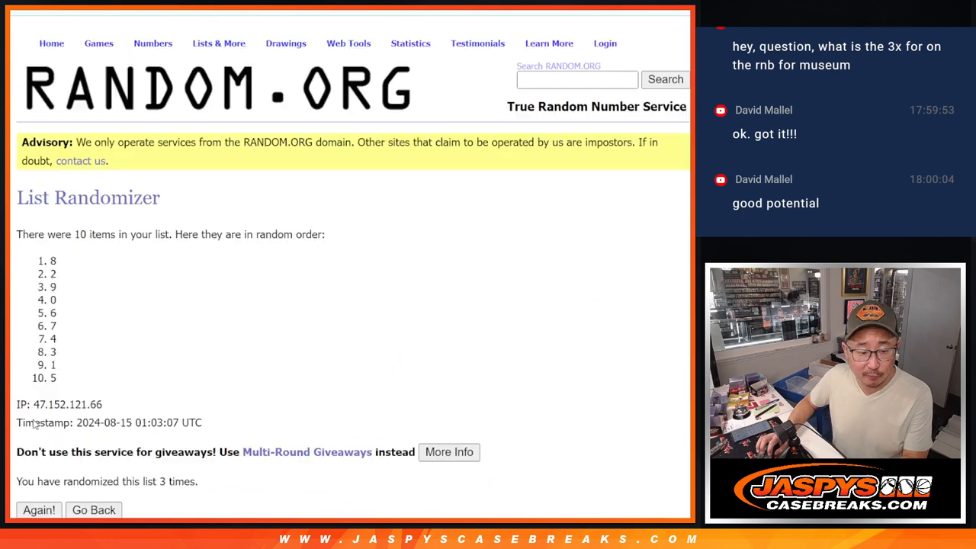
left_click(38, 509)
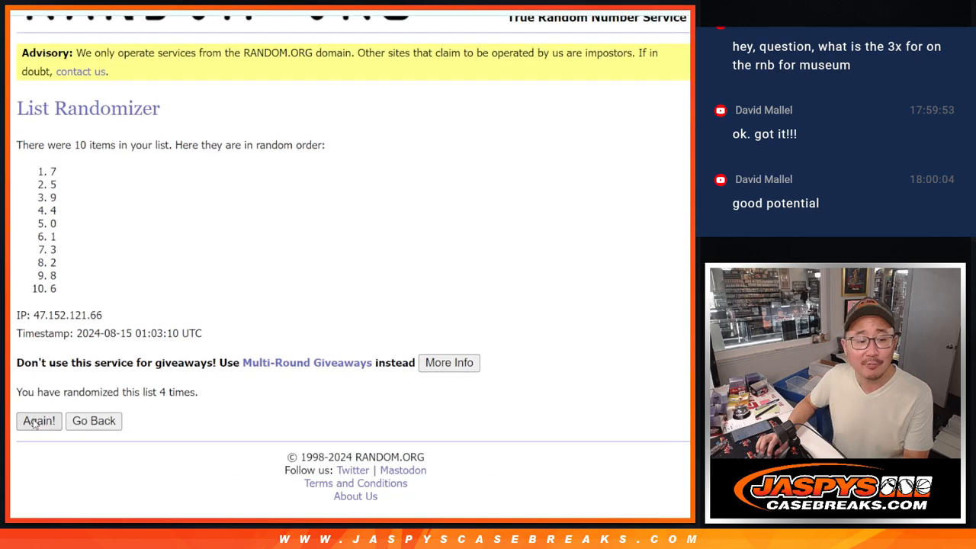
left_click(40, 421)
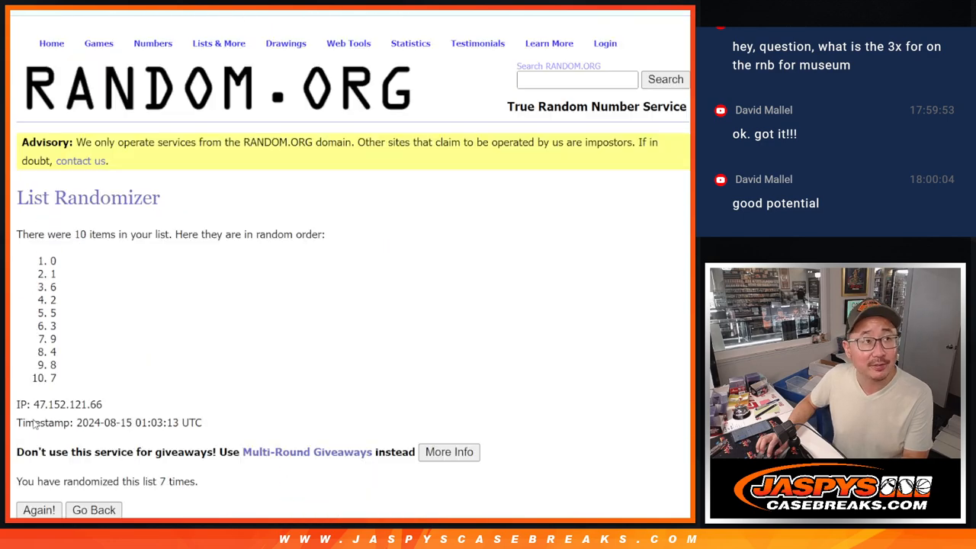
left_click(40, 509)
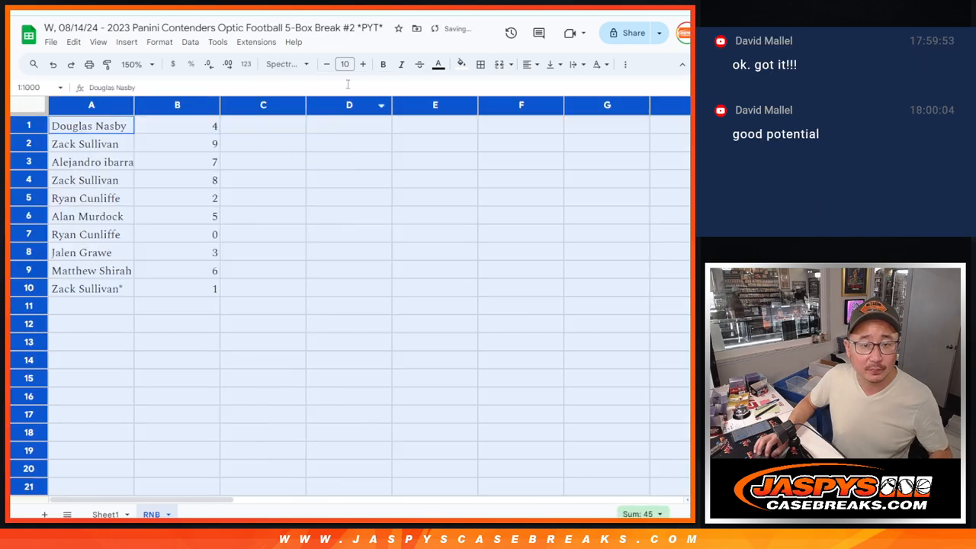
left_click(138, 64)
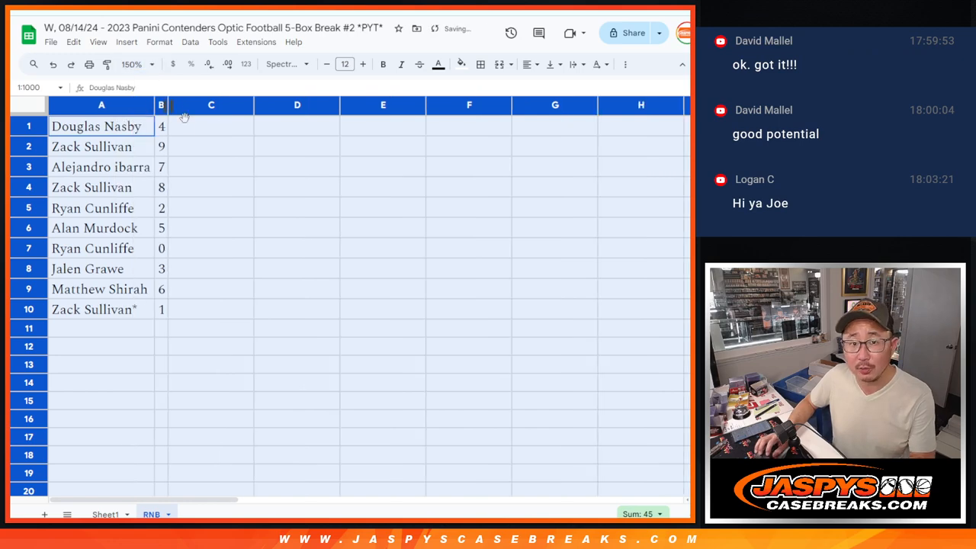
left_click(100, 146)
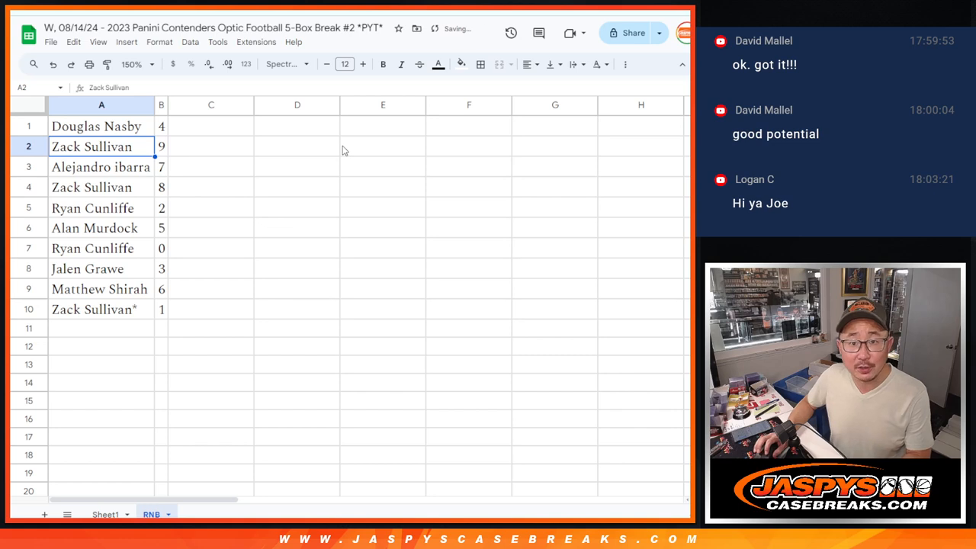
left_click(91, 186)
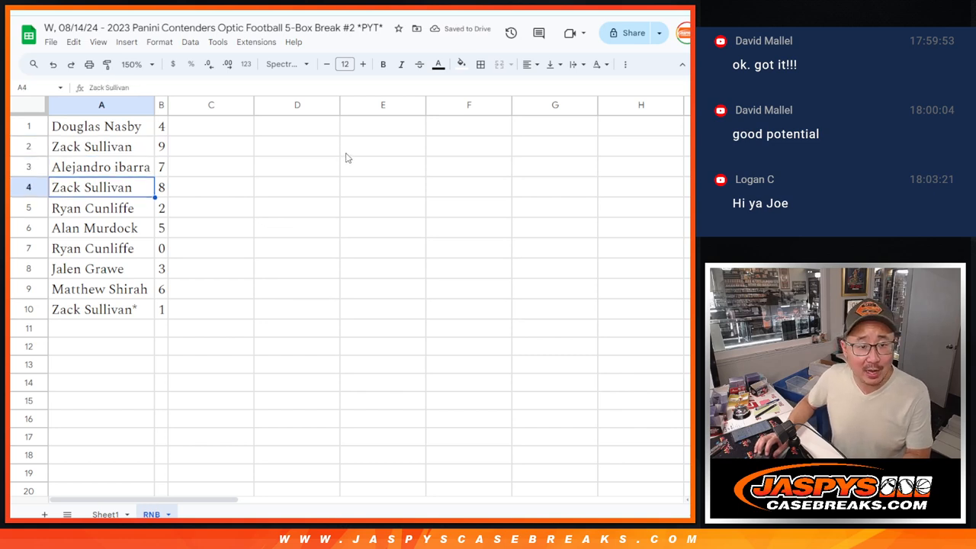
left_click(95, 229)
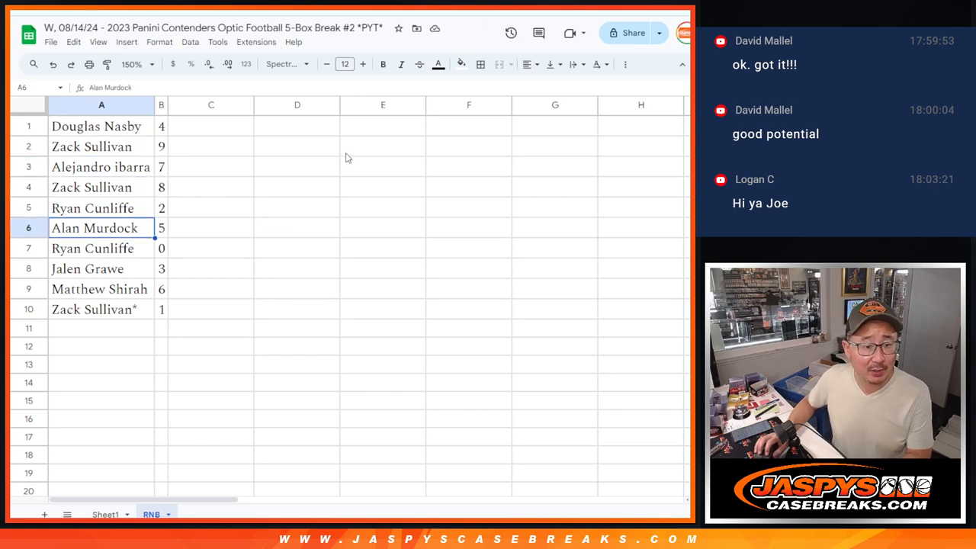
left_click(101, 268)
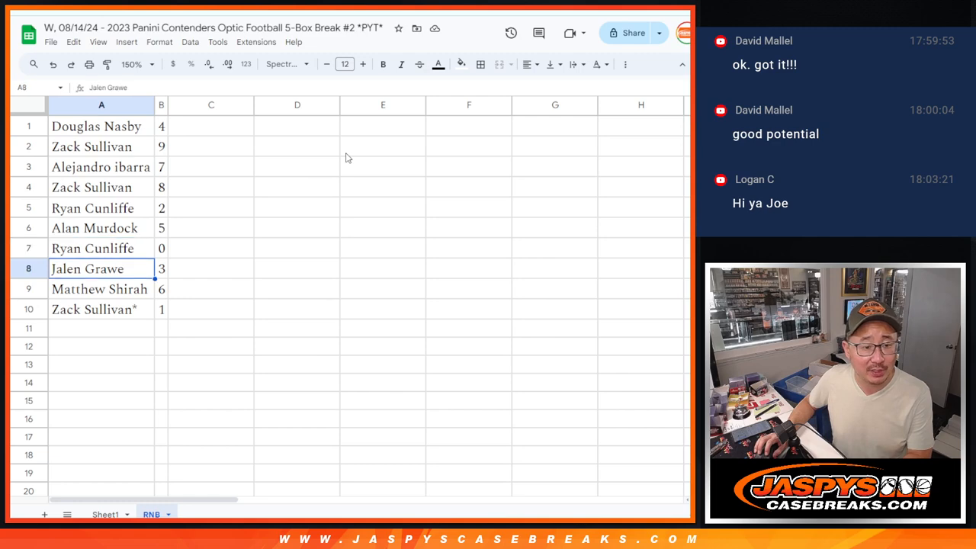
left_click(101, 309)
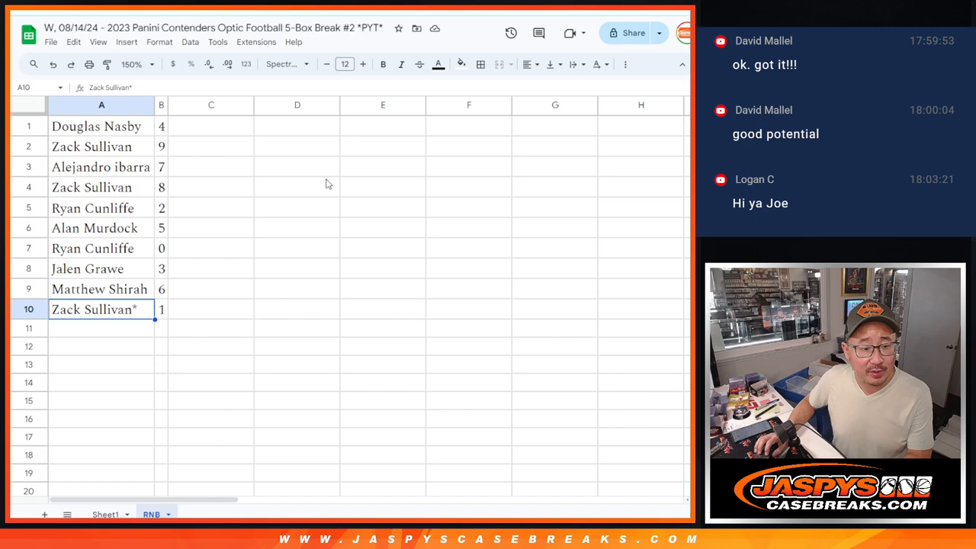
Step: Sort the names and numbers in A1:B10 by column B from 0 up to 9
left_click(100, 247)
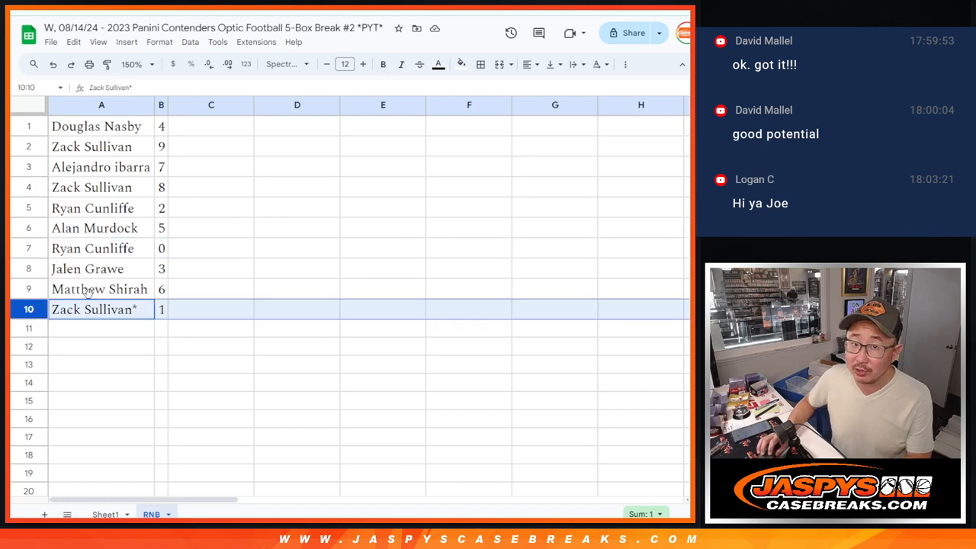
right_click(162, 104)
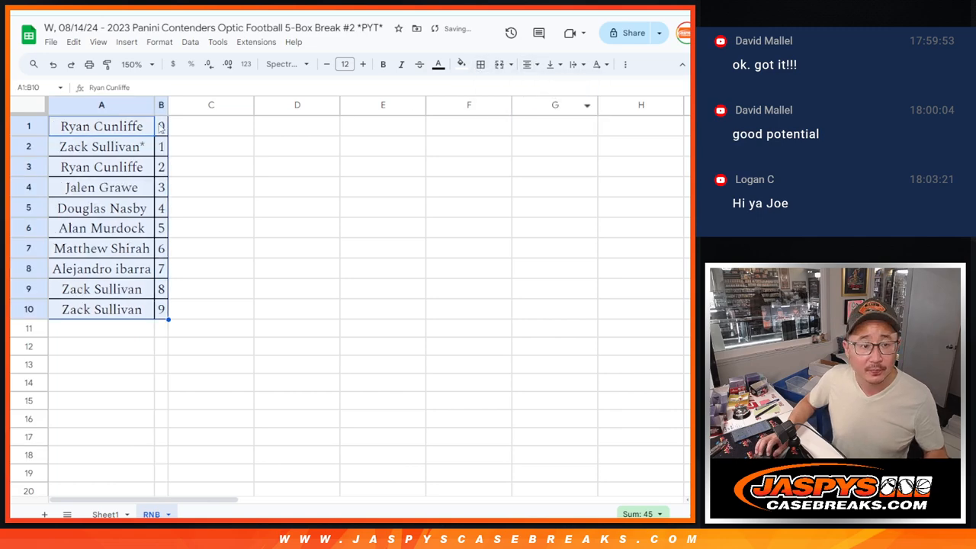
left_click(101, 125)
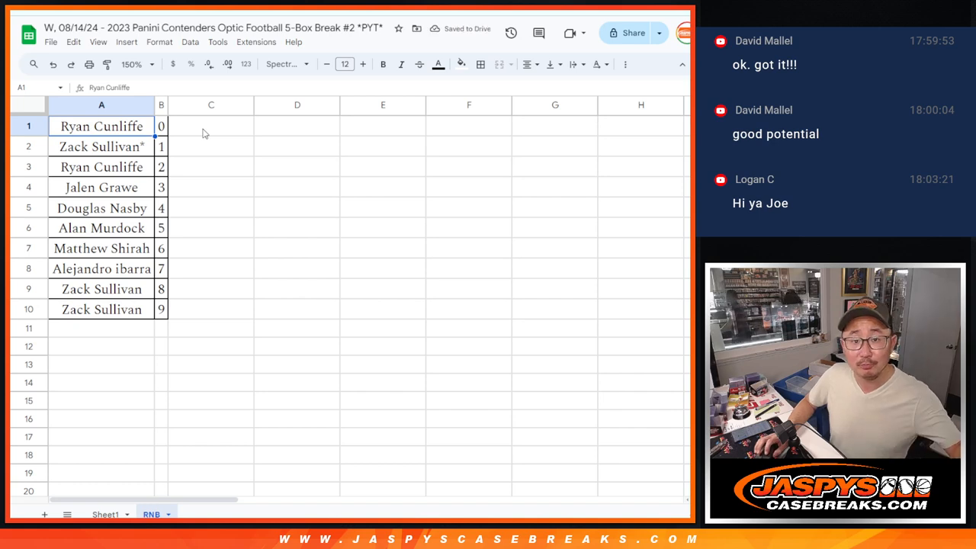